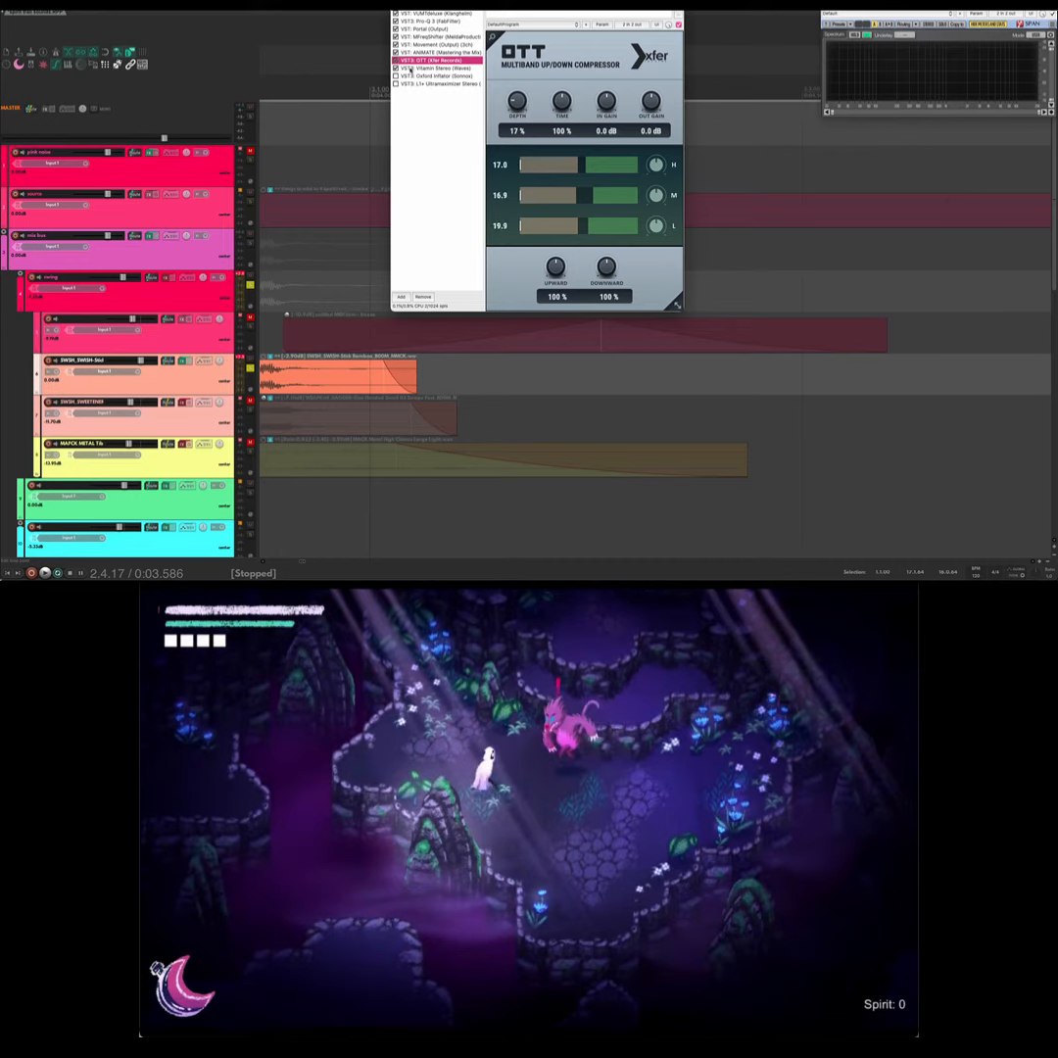
Inspect Vitamin Stereo and Oxford Inflator, then enable the L1+ Ultramaximizer limiter on the swing track.
click(438, 67)
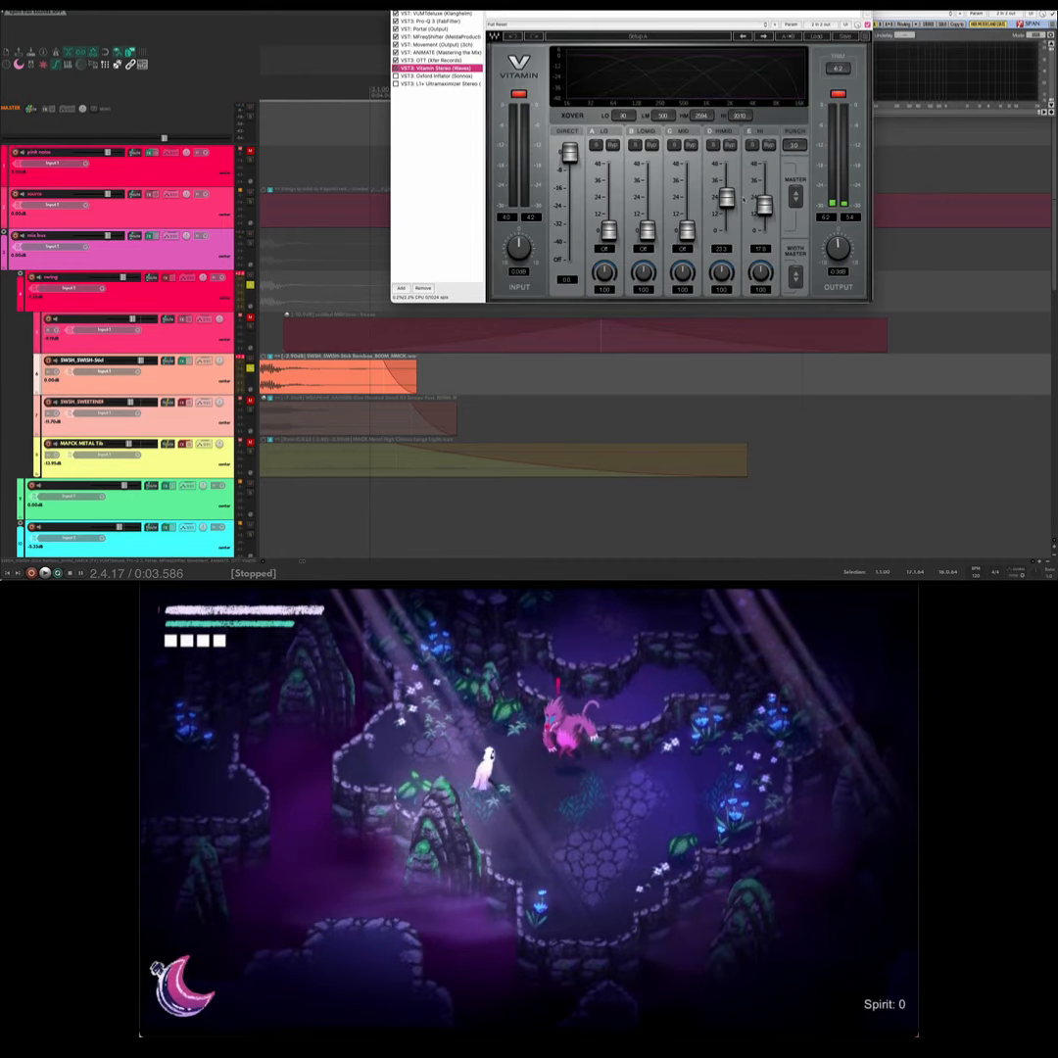
click(44, 573)
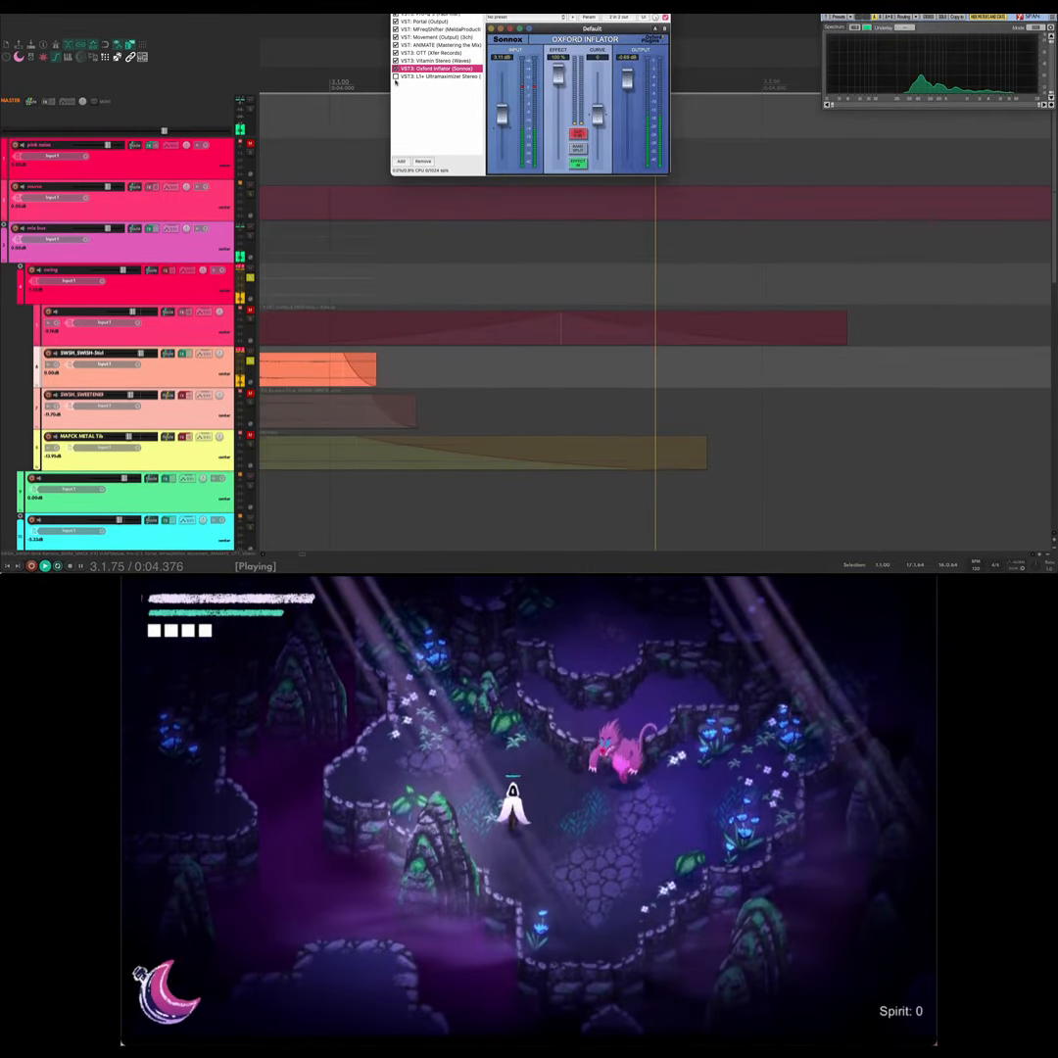
click(438, 76)
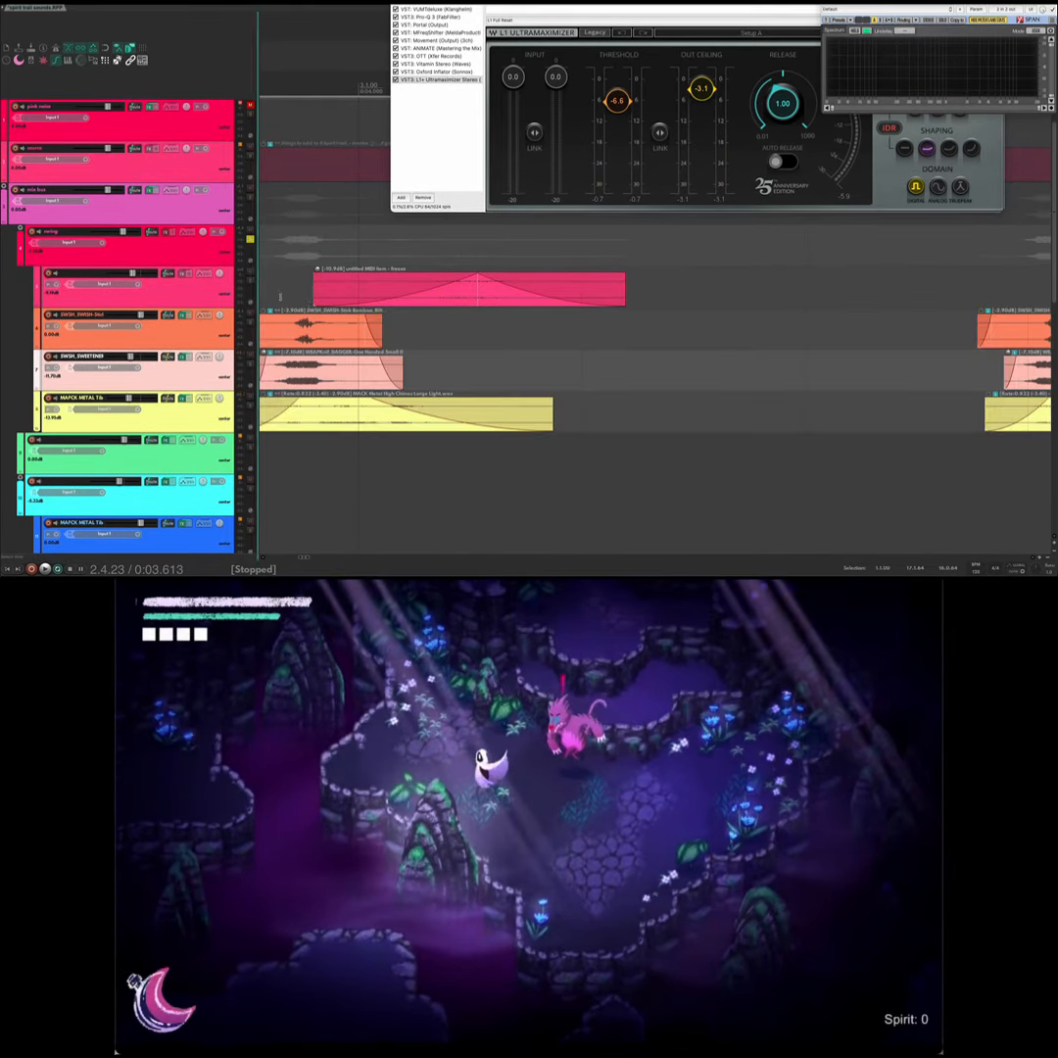
Open track 22 FGHTImpt_SWEETENER's FX chain with the OTT plugin selected.
click(42, 570)
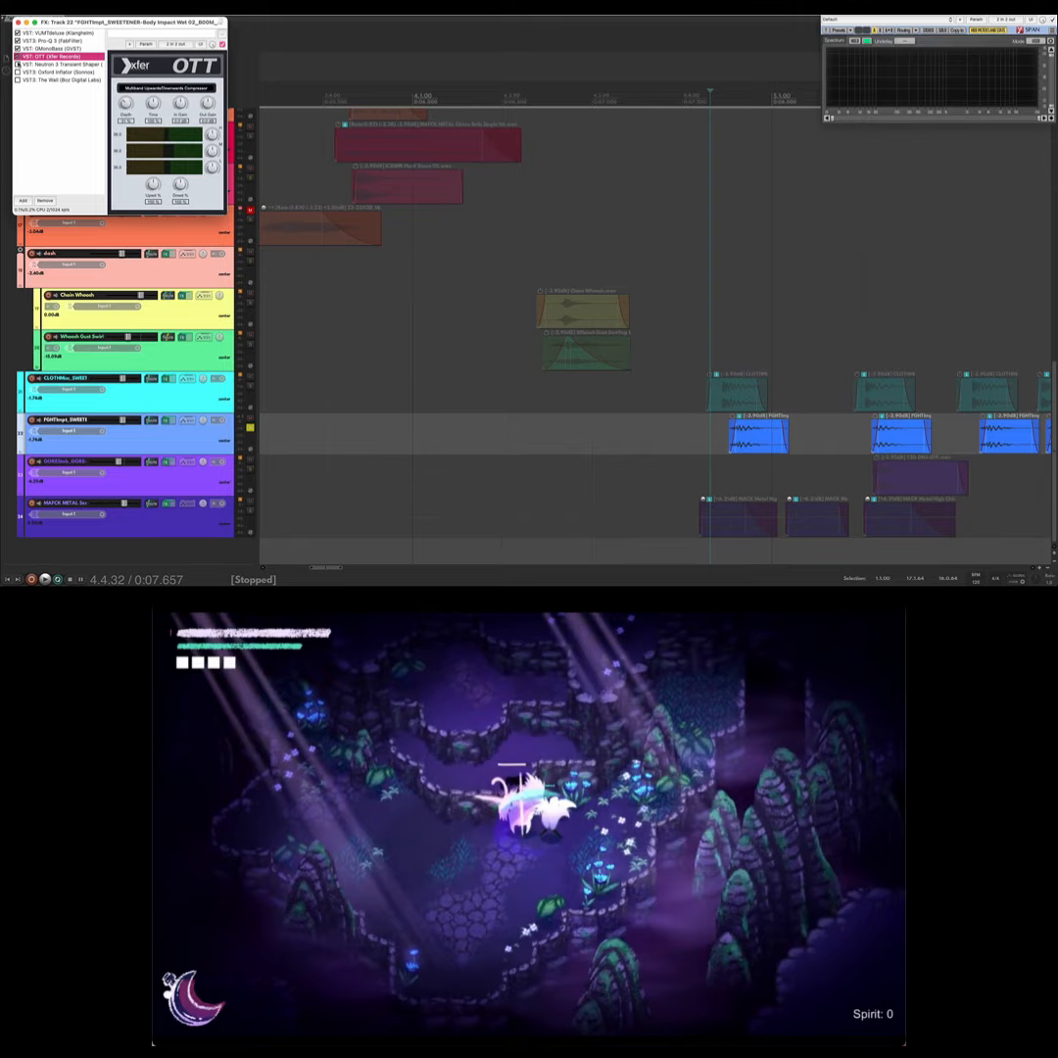
View Oxford Inflator, enable The Wall limiter on track 22, and play the impact layers.
click(66, 62)
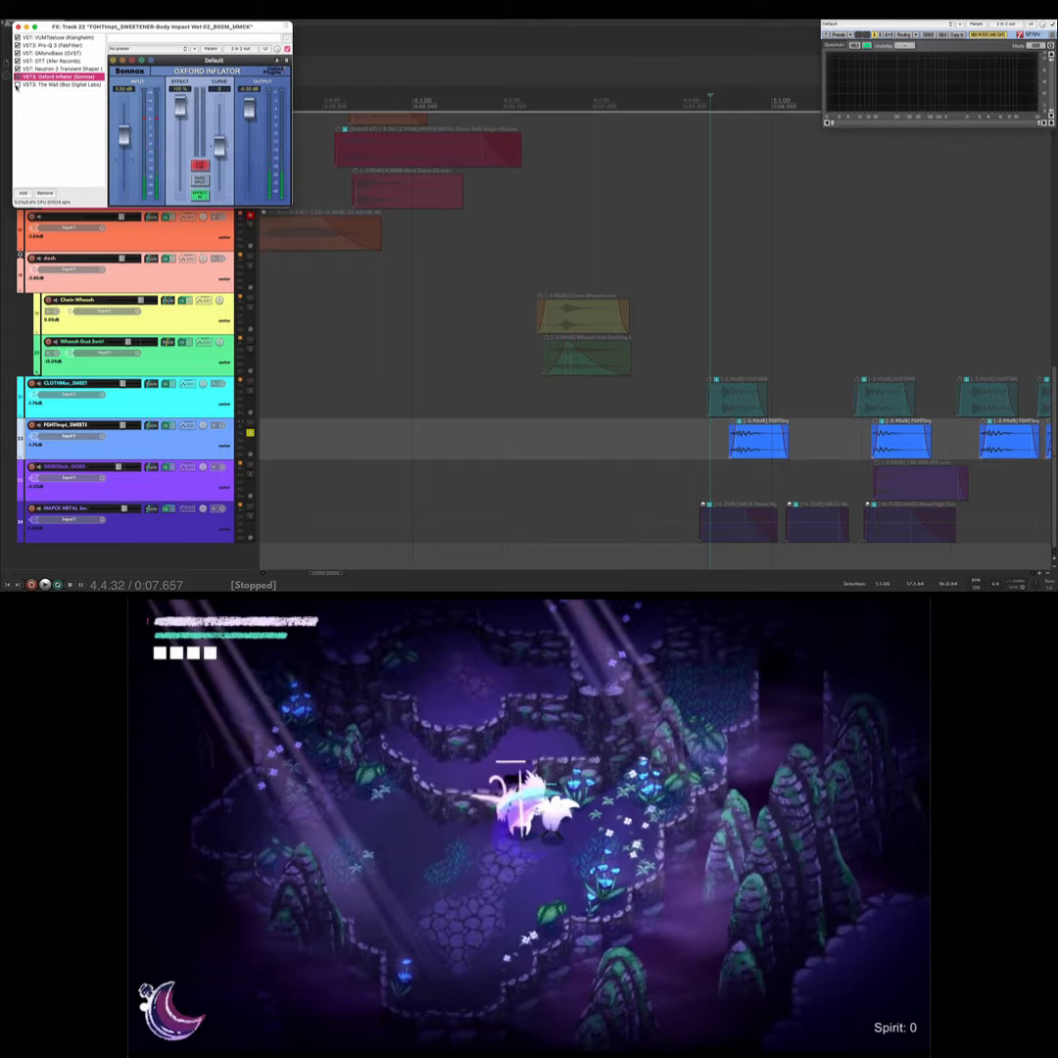
click(58, 84)
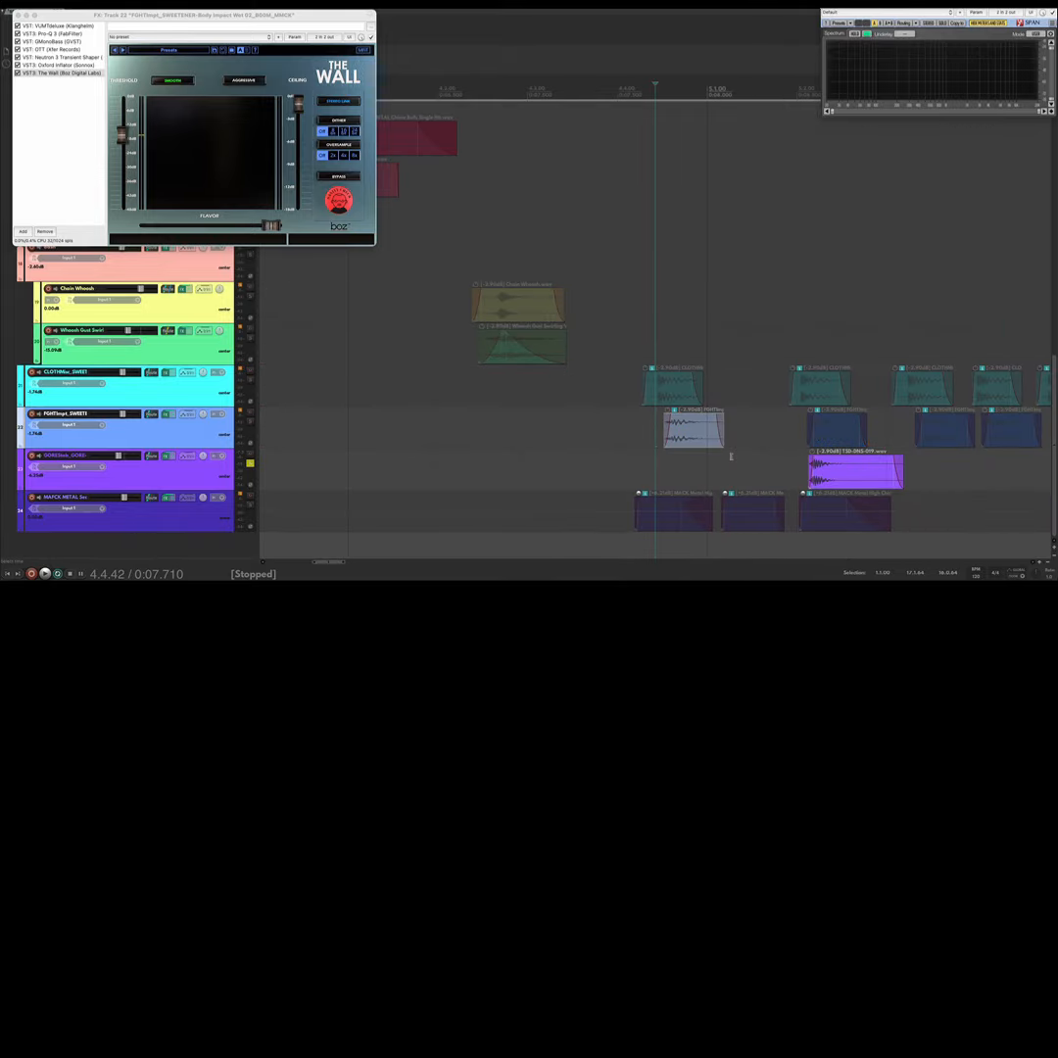
click(44, 573)
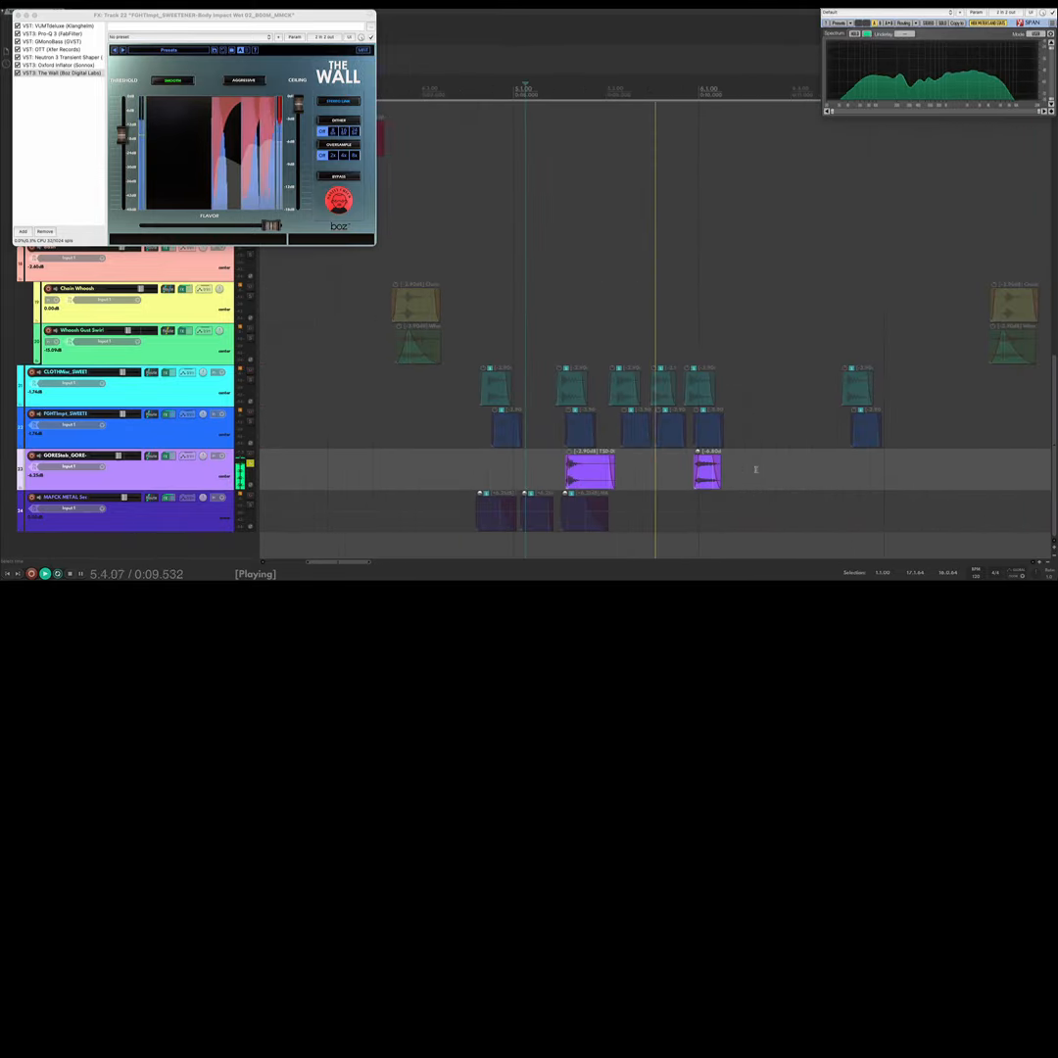